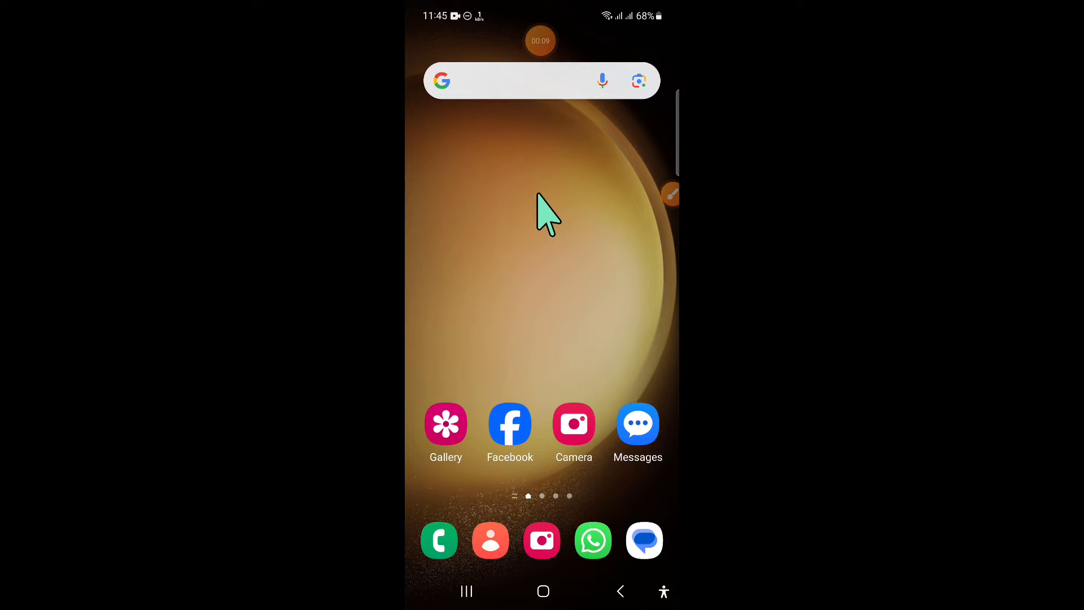
# Swipe to the last home screen page with the Facebook and Settings icons.
pyautogui.hscroll(-3)
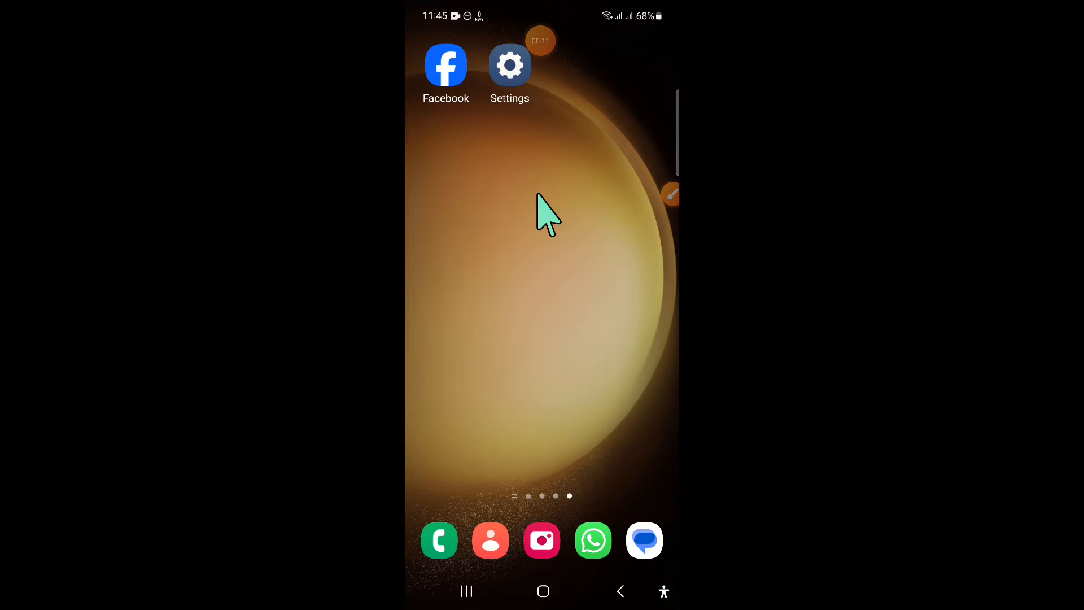
pyautogui.hscroll(-3)
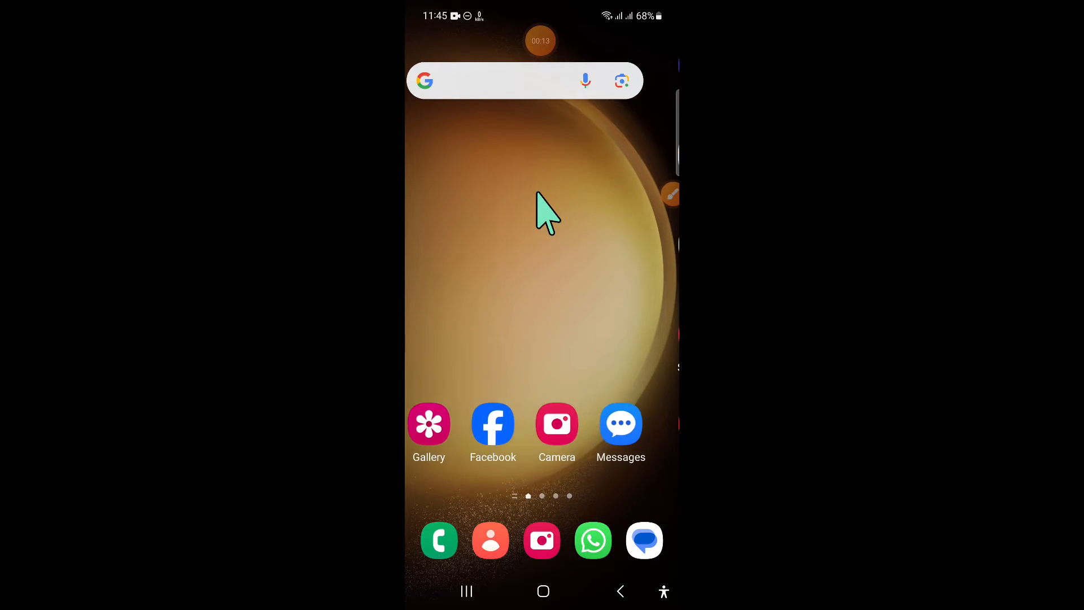
pyautogui.hscroll(-3)
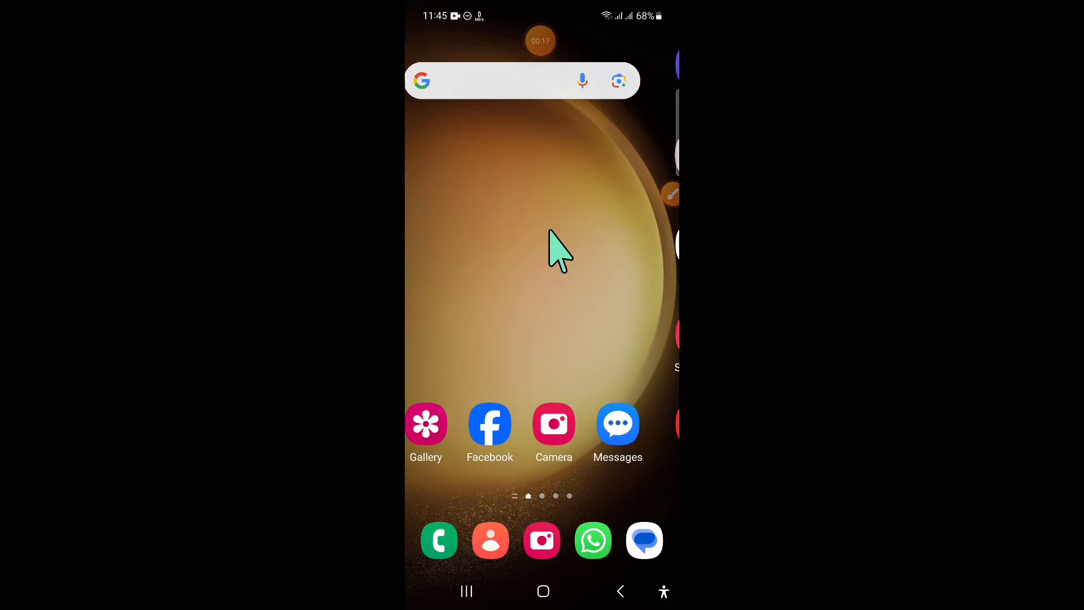
pyautogui.hscroll(-3)
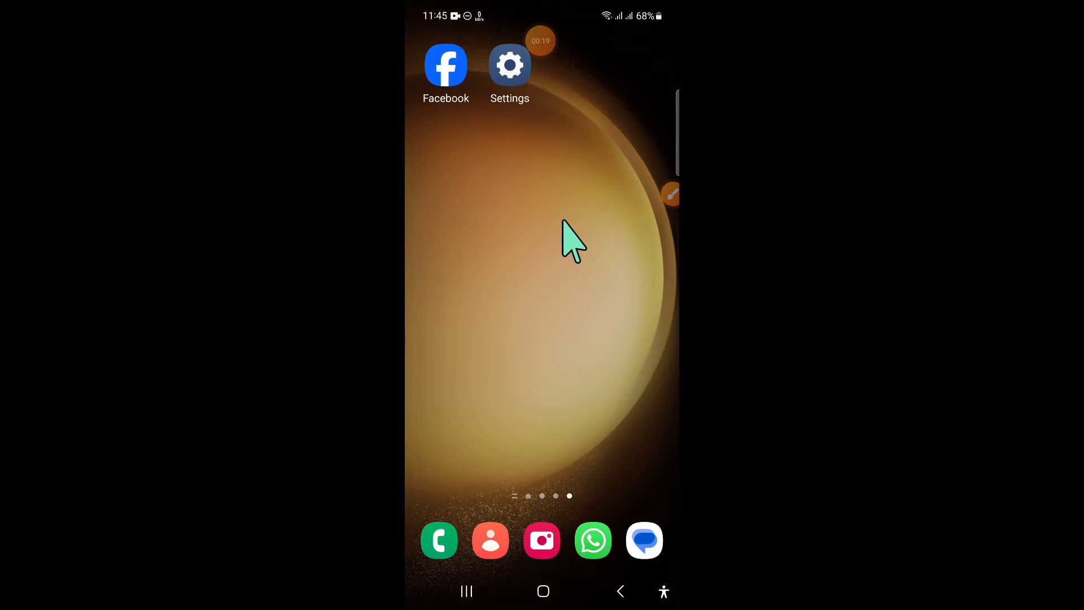
pyautogui.click(669, 194)
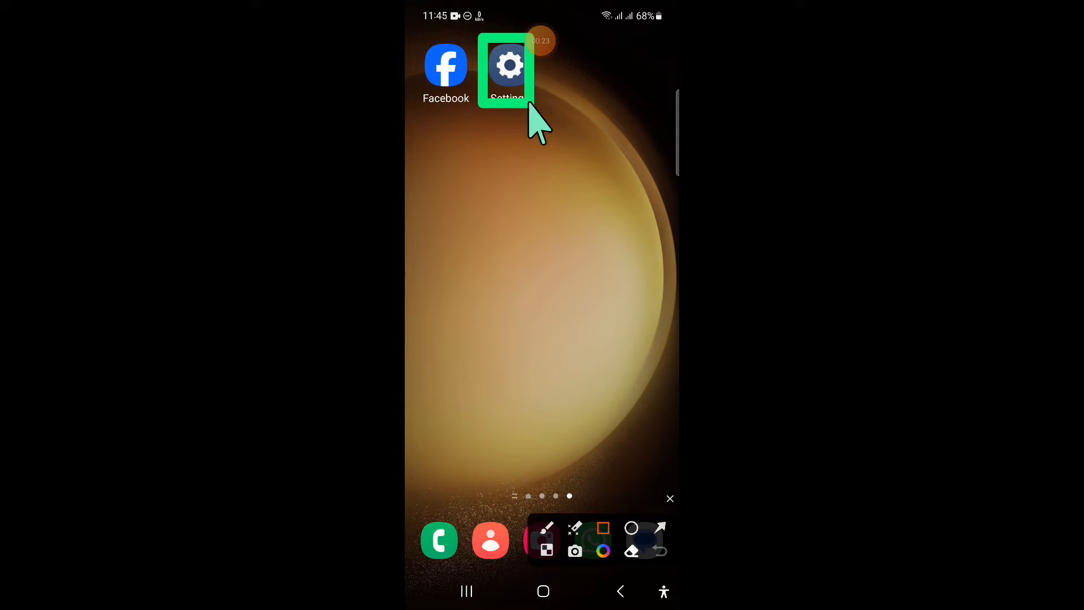
pyautogui.moveTo(515, 401)
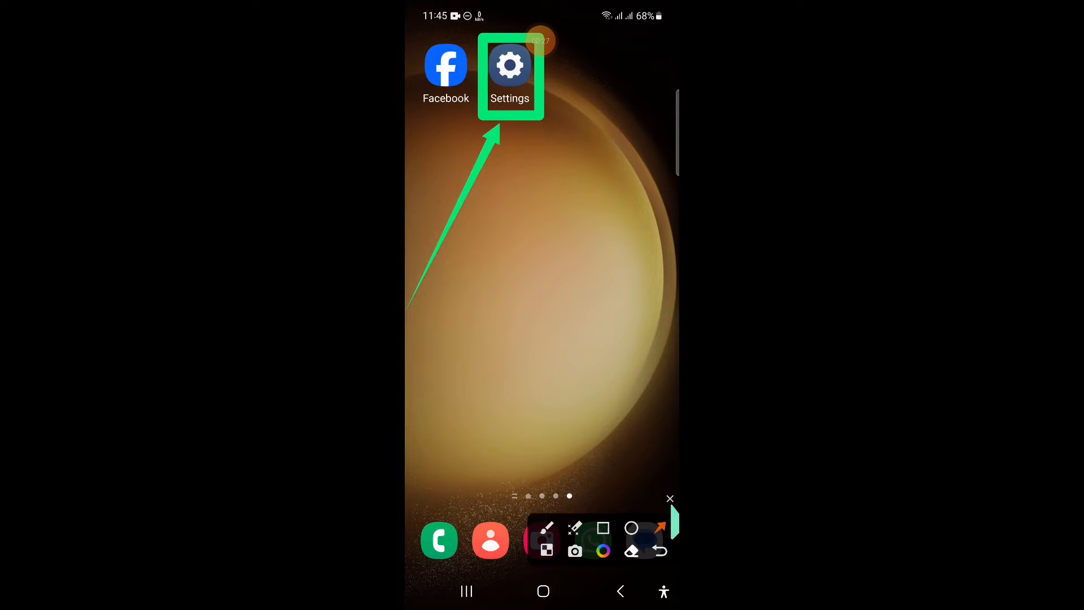
pyautogui.click(669, 498)
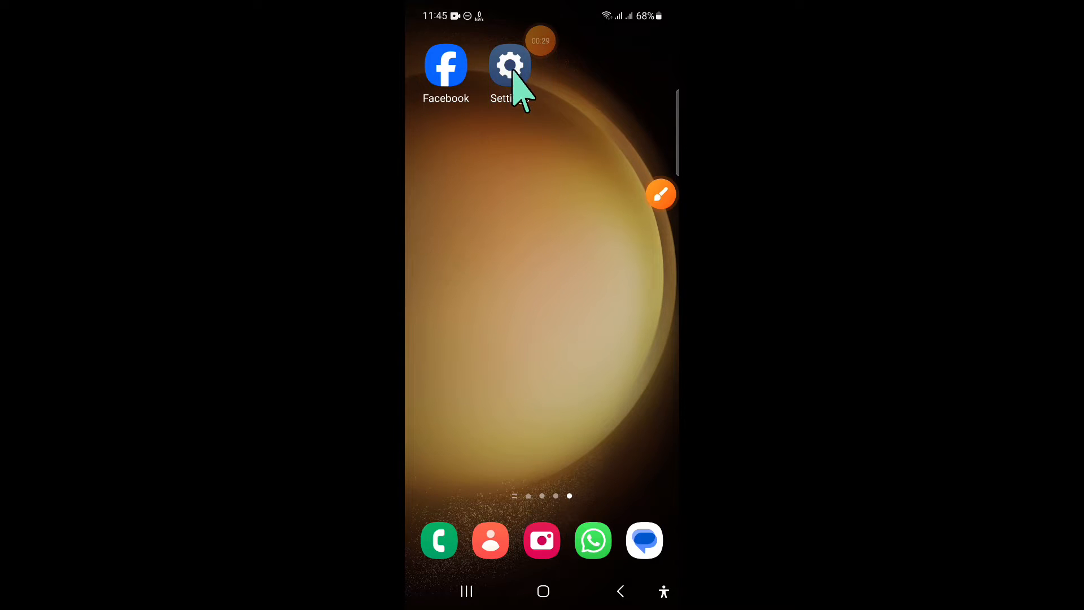
# Launch Settings and go to the Notifications page.
pyautogui.click(510, 66)
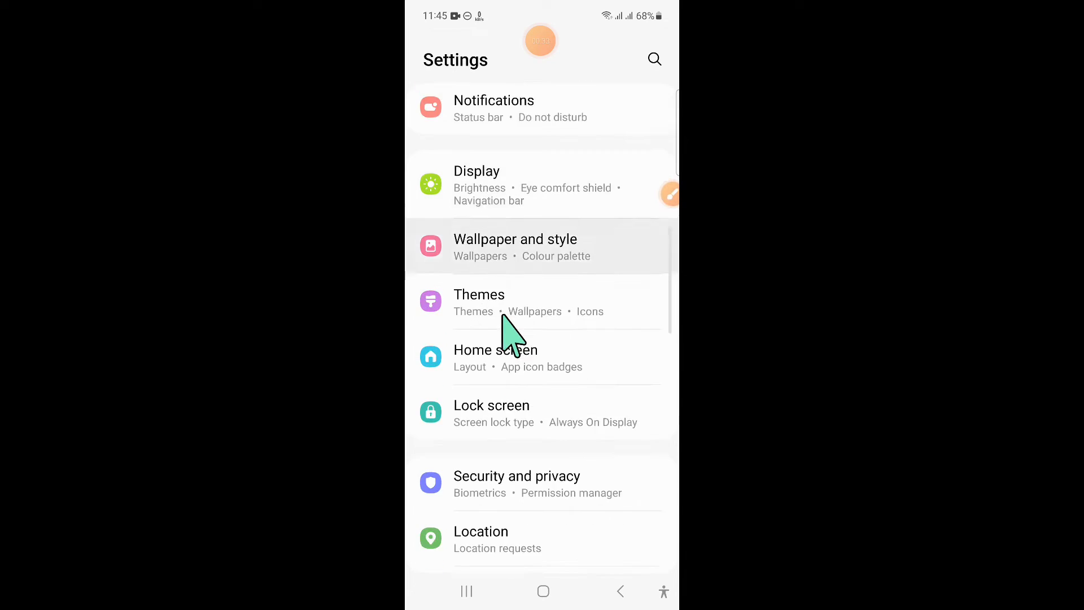
pyautogui.scroll(-3)
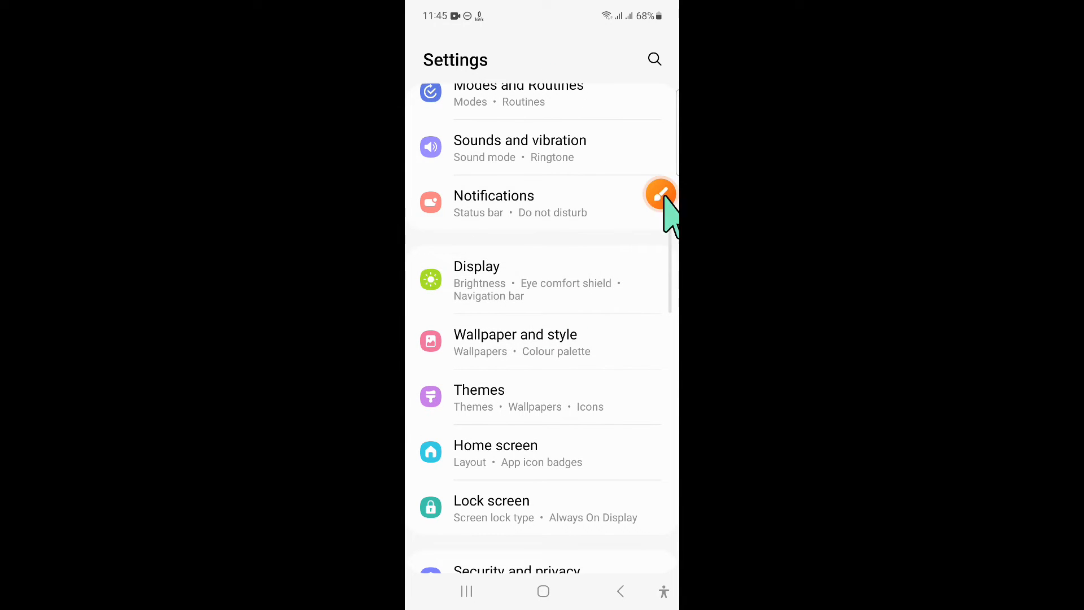
pyautogui.click(659, 194)
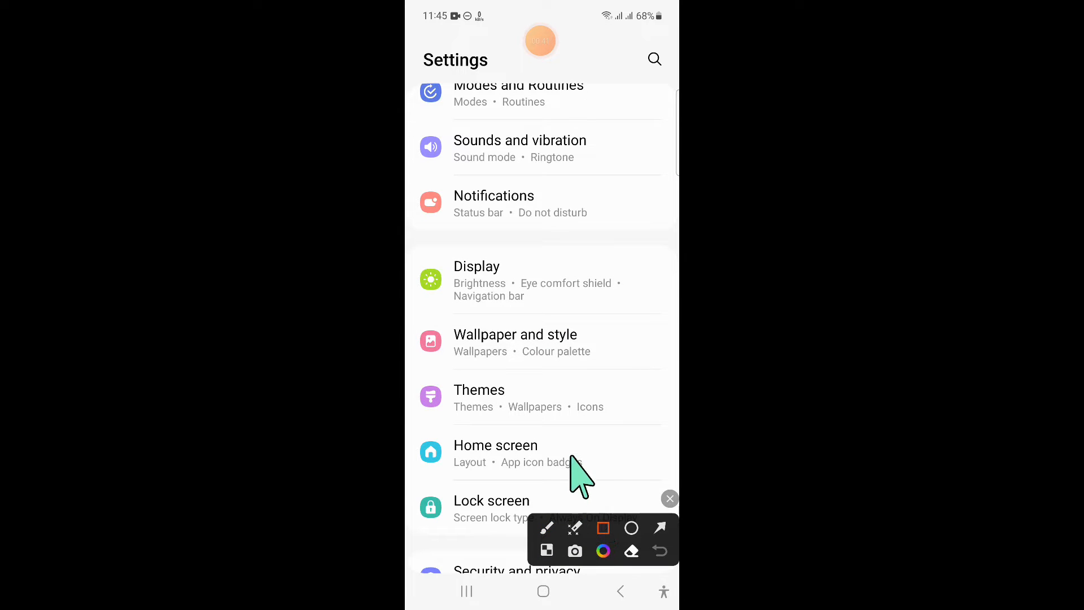
pyautogui.moveTo(415, 200)
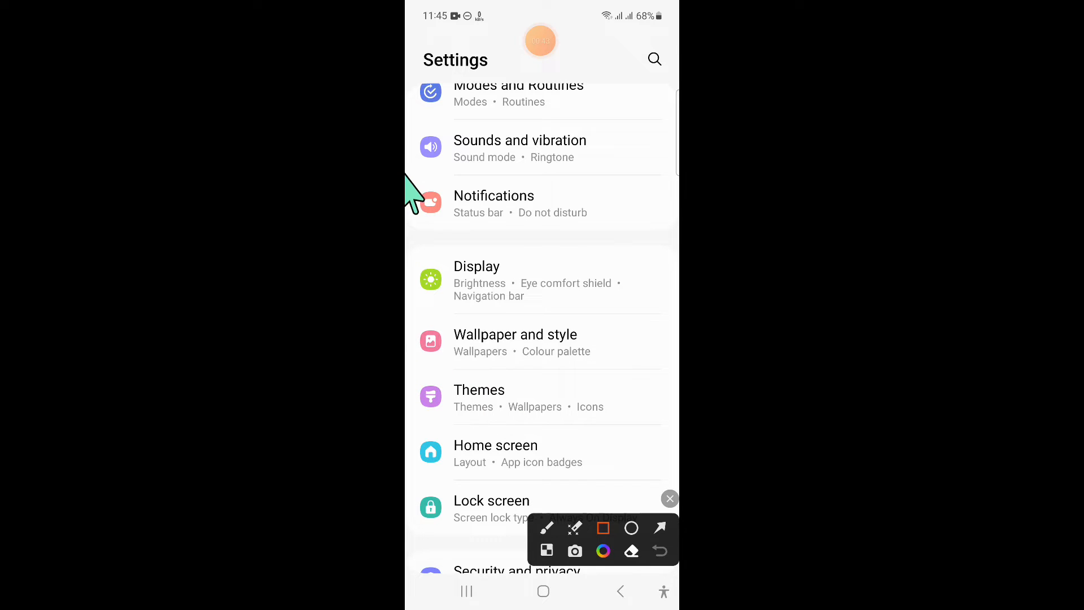
pyautogui.click(603, 528)
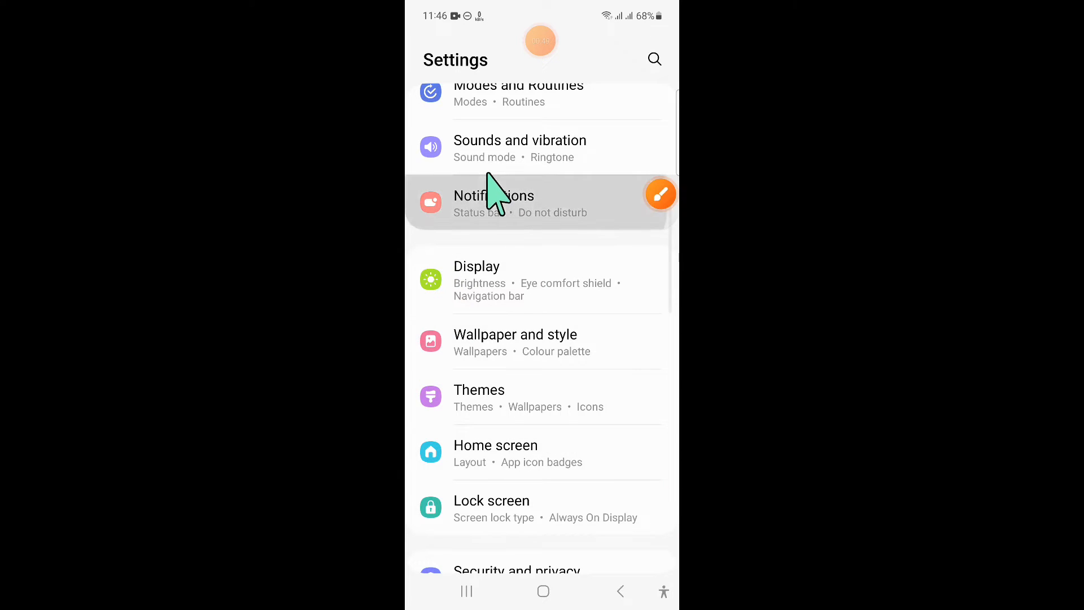
pyautogui.click(494, 203)
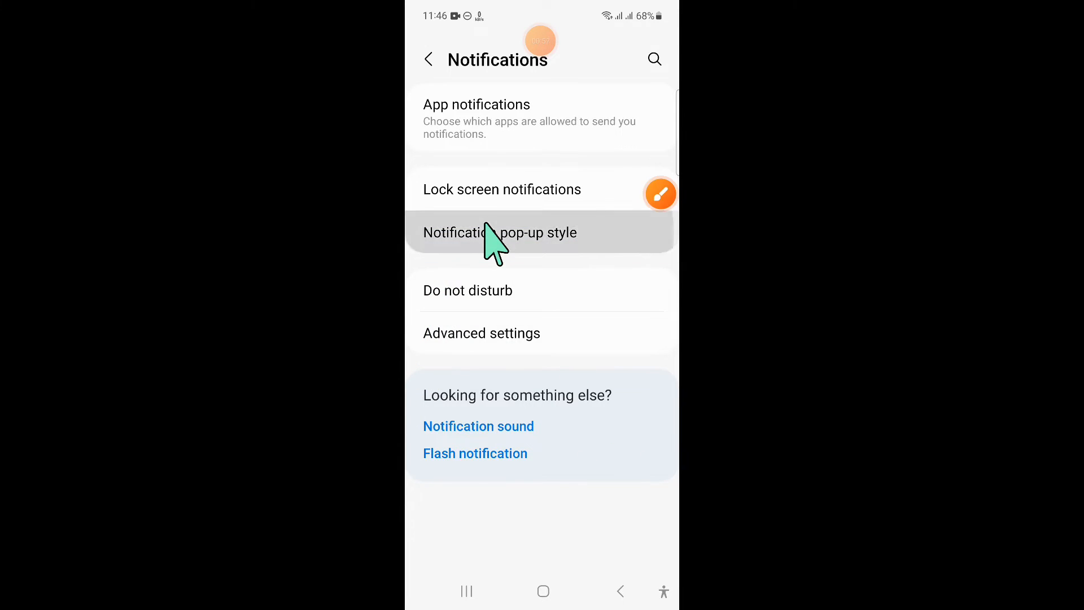
# Toggle CapCut in the 'Apps to show as brief' pop-up style list.
pyautogui.click(499, 233)
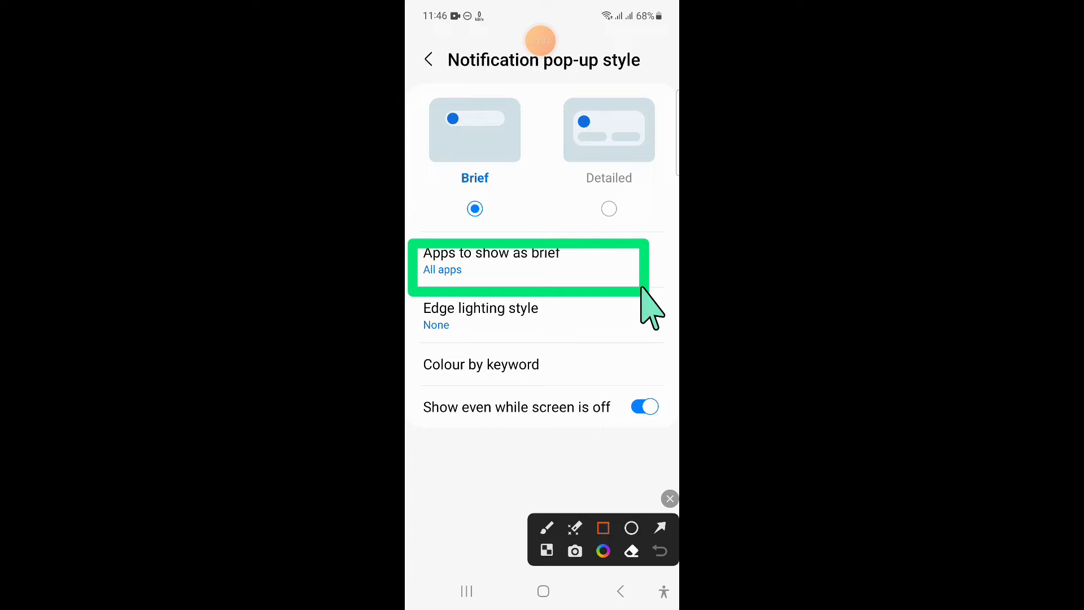
pyautogui.click(657, 527)
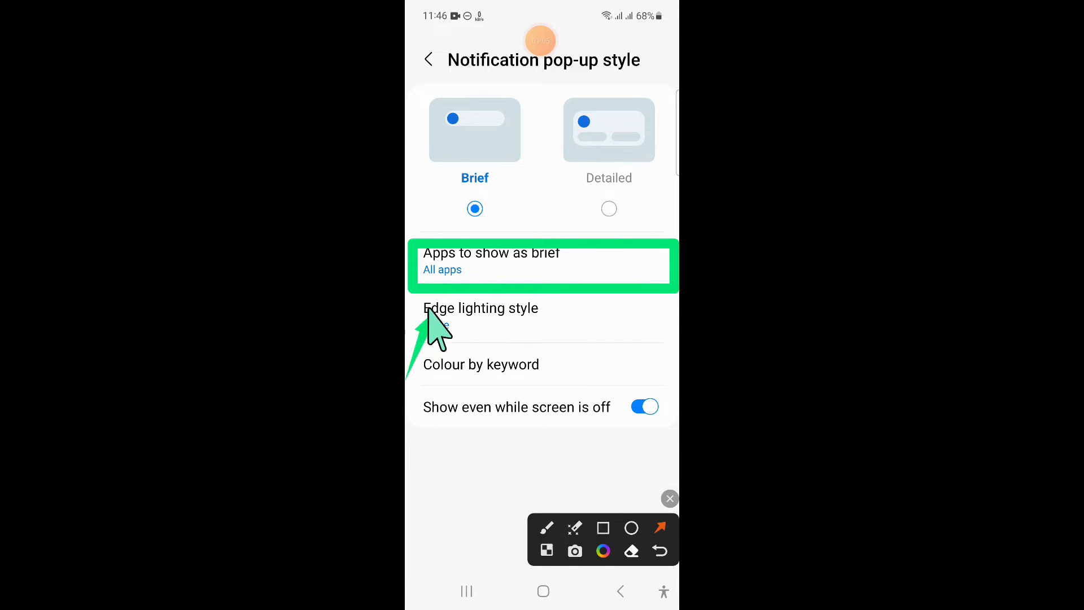
pyautogui.click(543, 266)
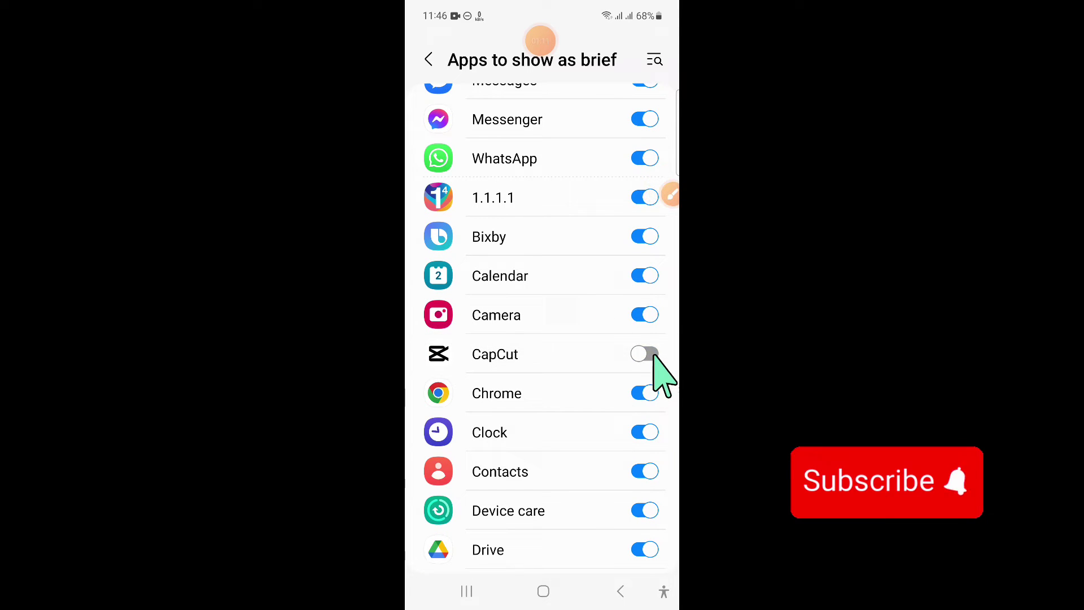
pyautogui.click(644, 354)
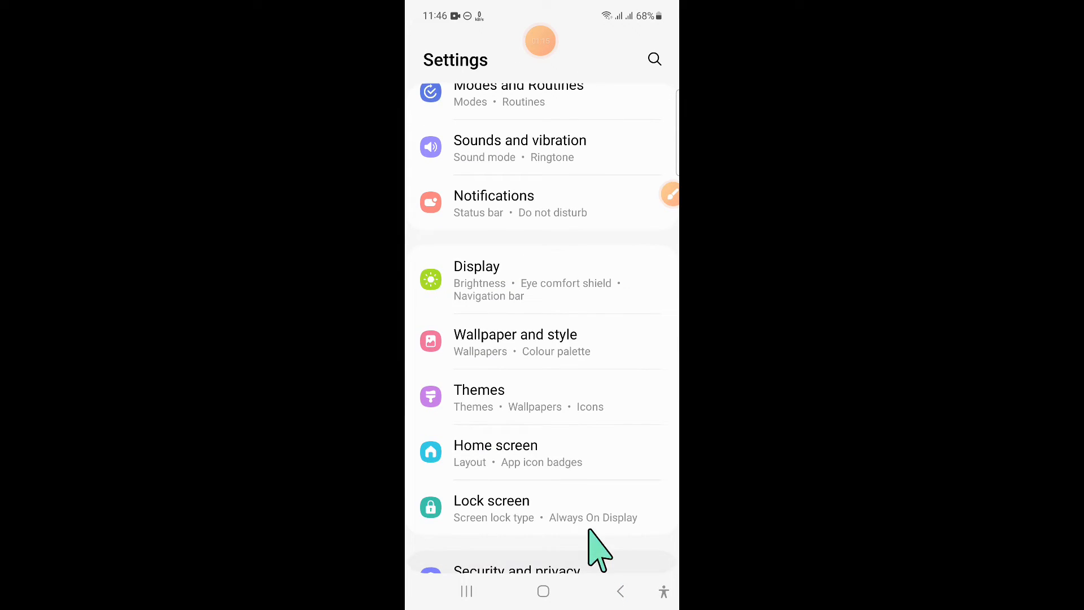
# Scroll the Settings list down to Advanced features and open it.
pyautogui.scroll(3)
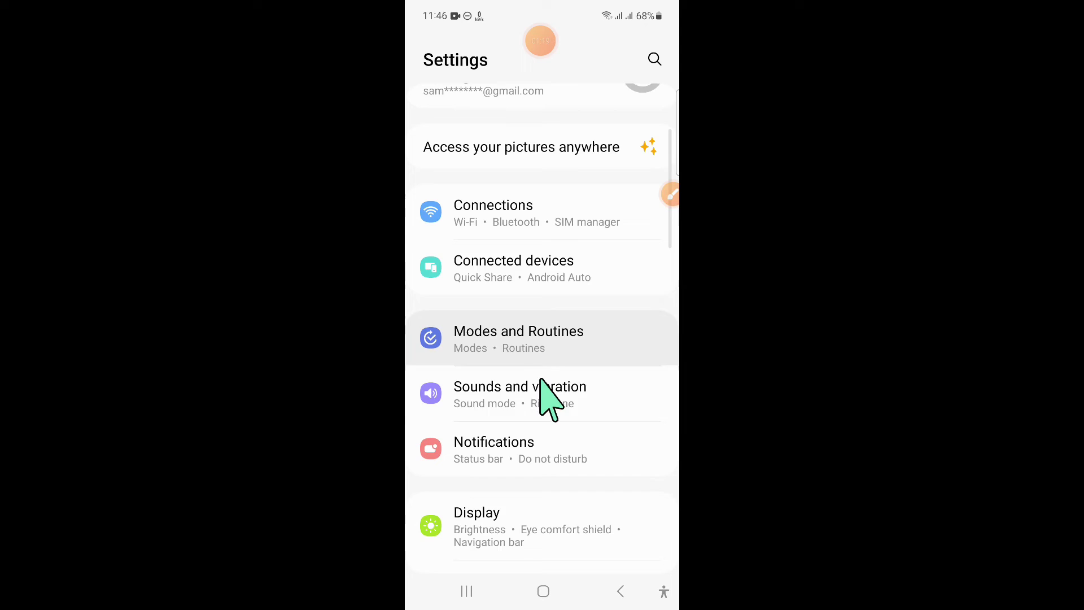
pyautogui.scroll(-3)
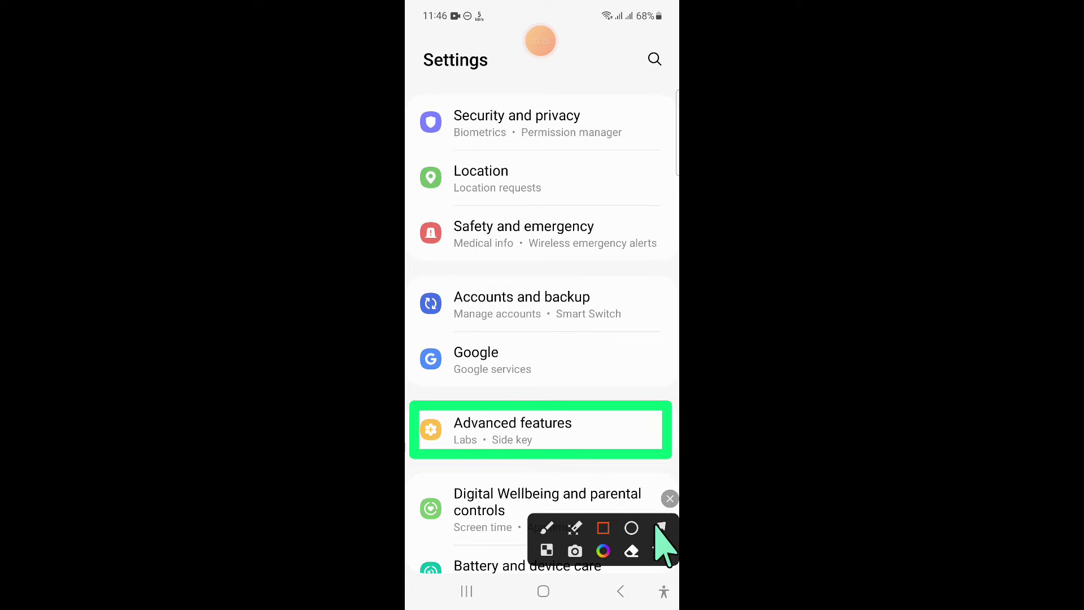
pyautogui.click(659, 528)
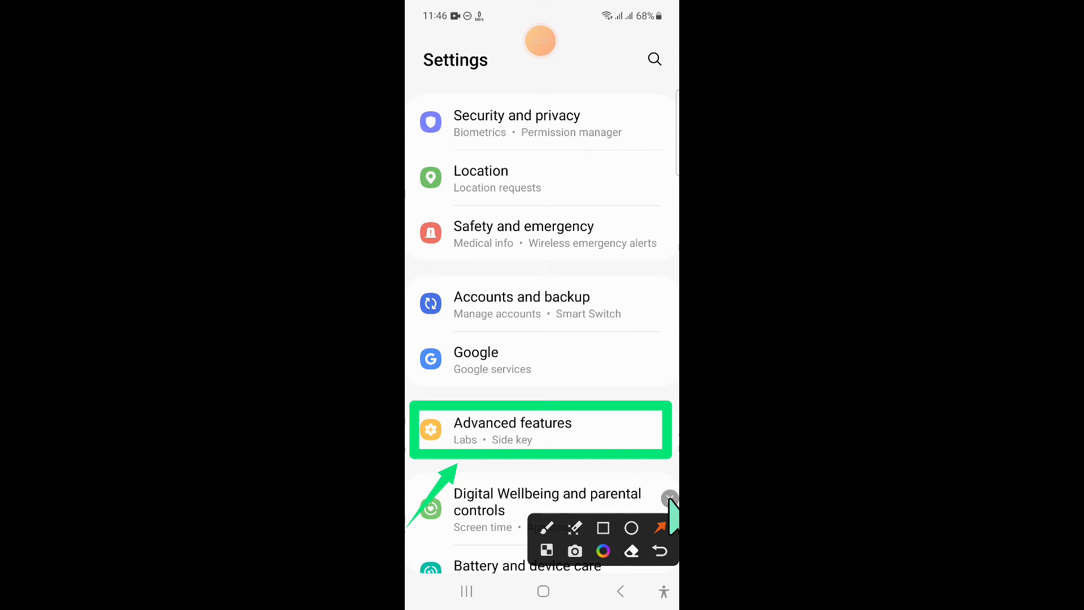
pyautogui.click(540, 429)
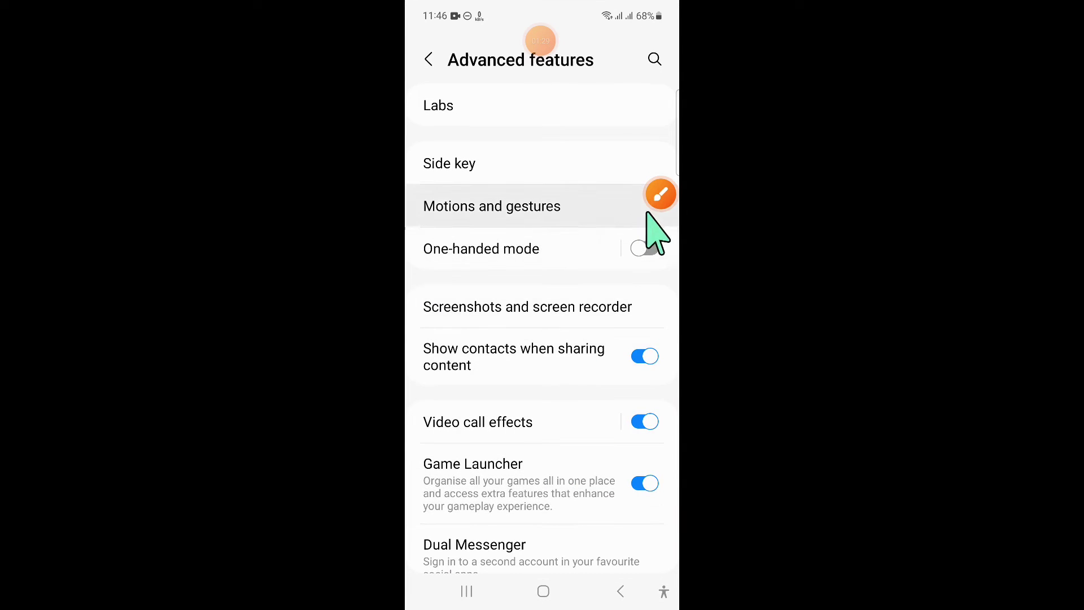
pyautogui.click(659, 194)
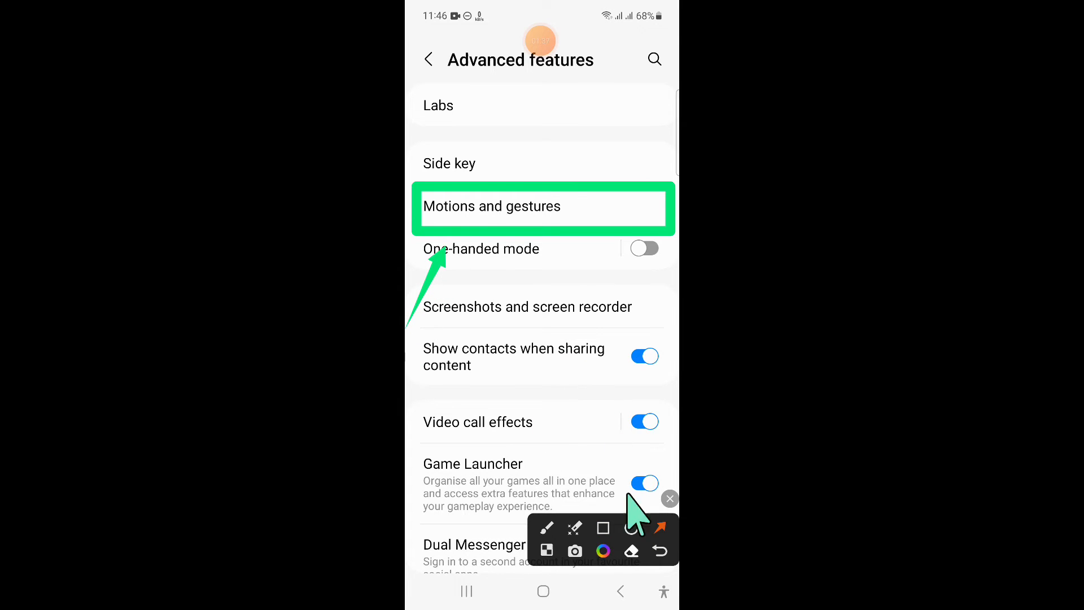
# Confirm Palm swipe to capture is on under Motions and gestures, then go back.
pyautogui.click(492, 206)
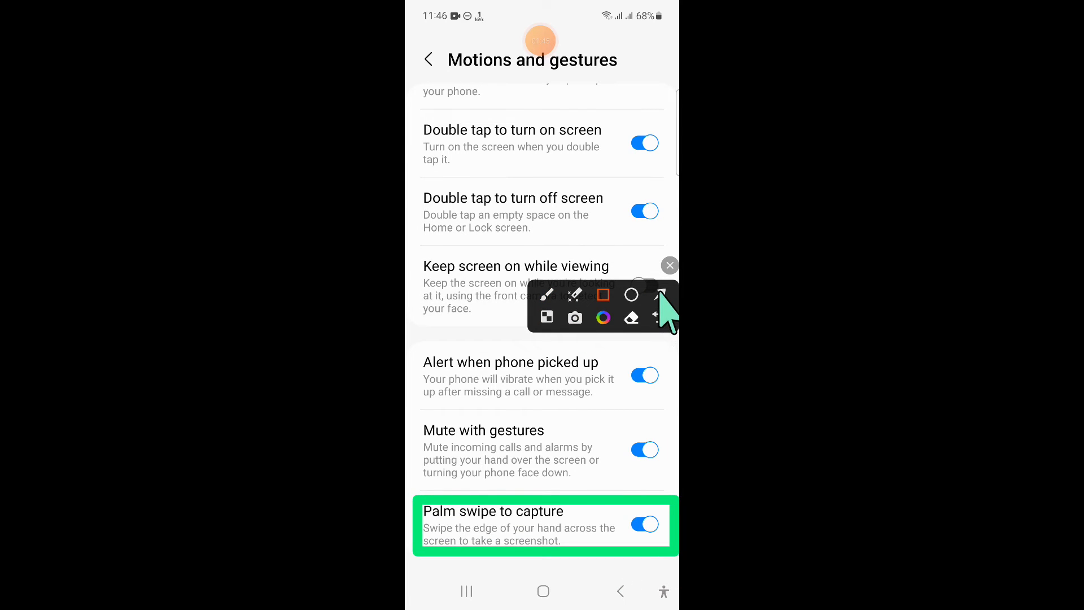
pyautogui.click(669, 265)
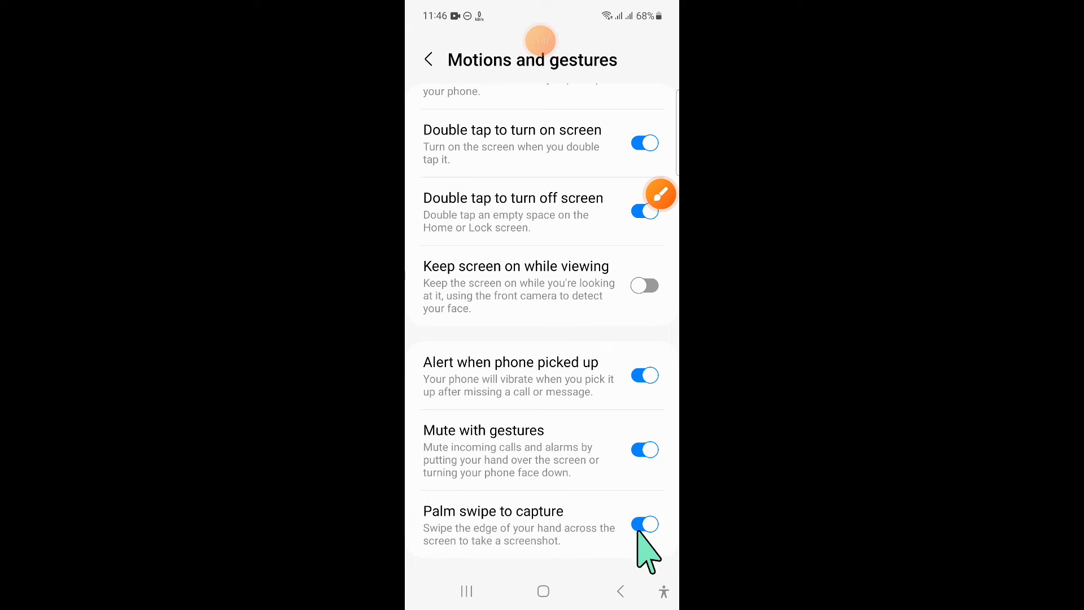
pyautogui.moveTo(667, 543)
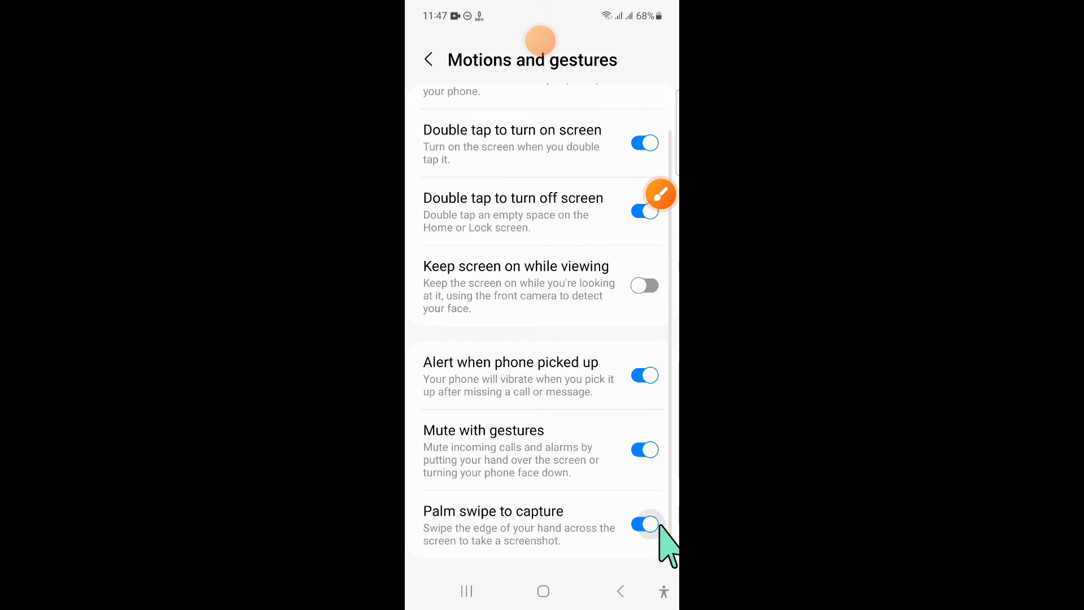
pyautogui.click(619, 591)
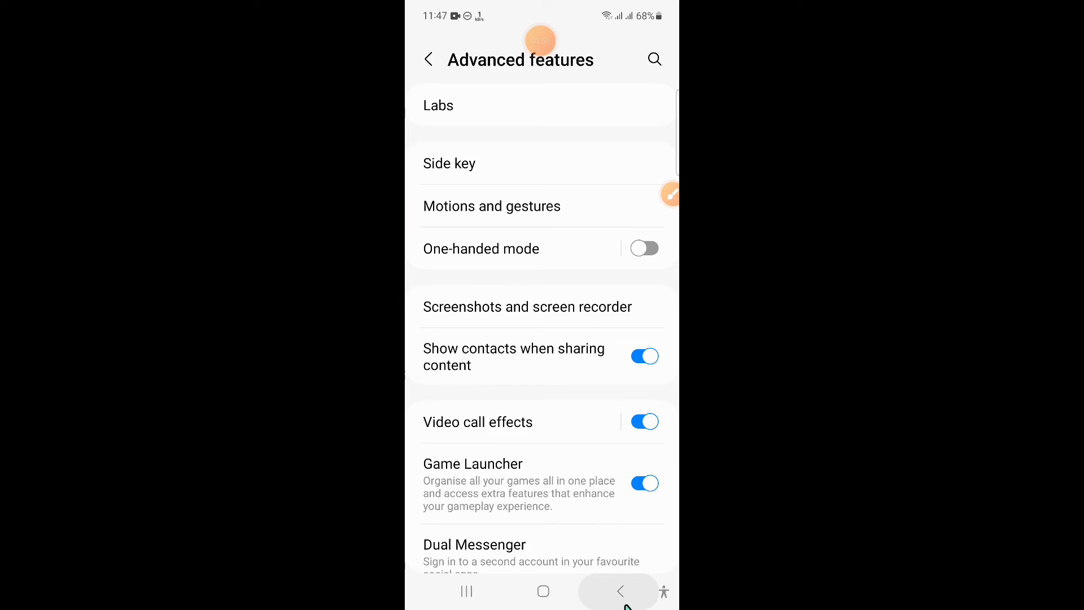
# Return to main Settings and go through Battery and device care to Software update.
pyautogui.click(619, 592)
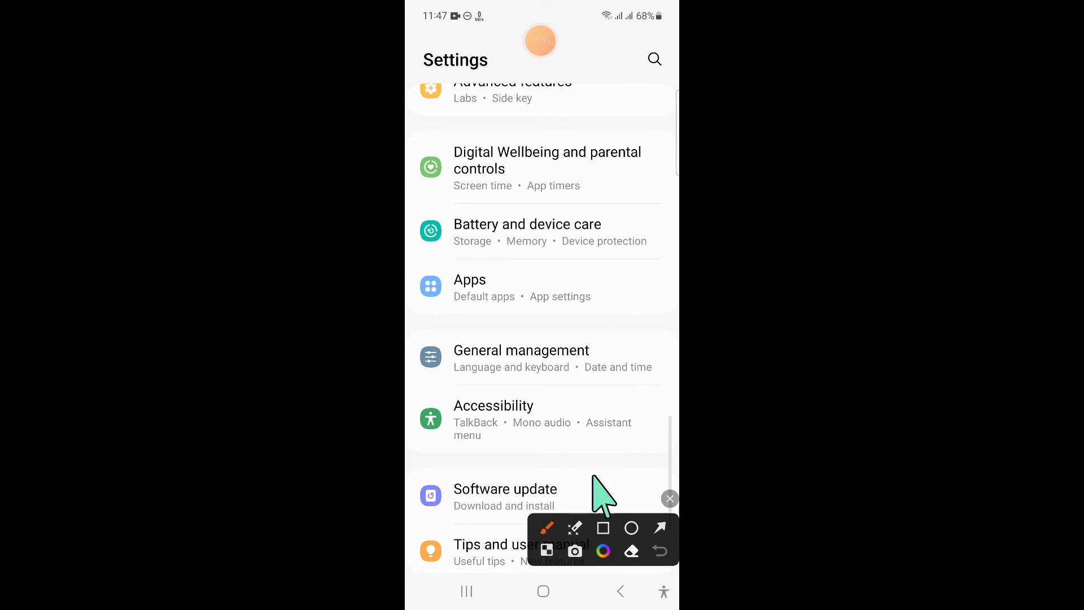
pyautogui.click(603, 529)
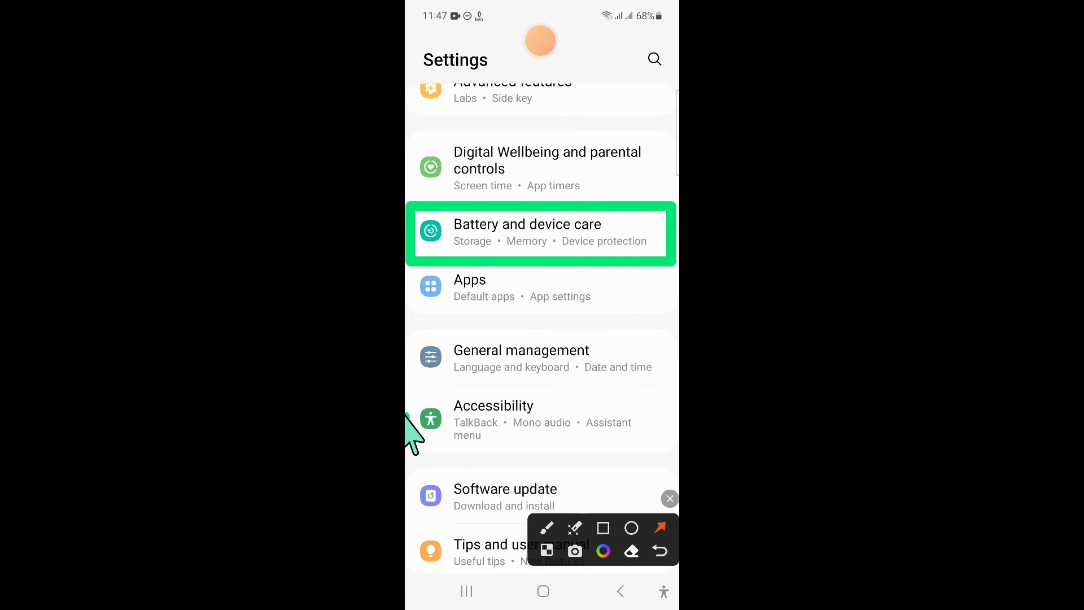
pyautogui.click(669, 498)
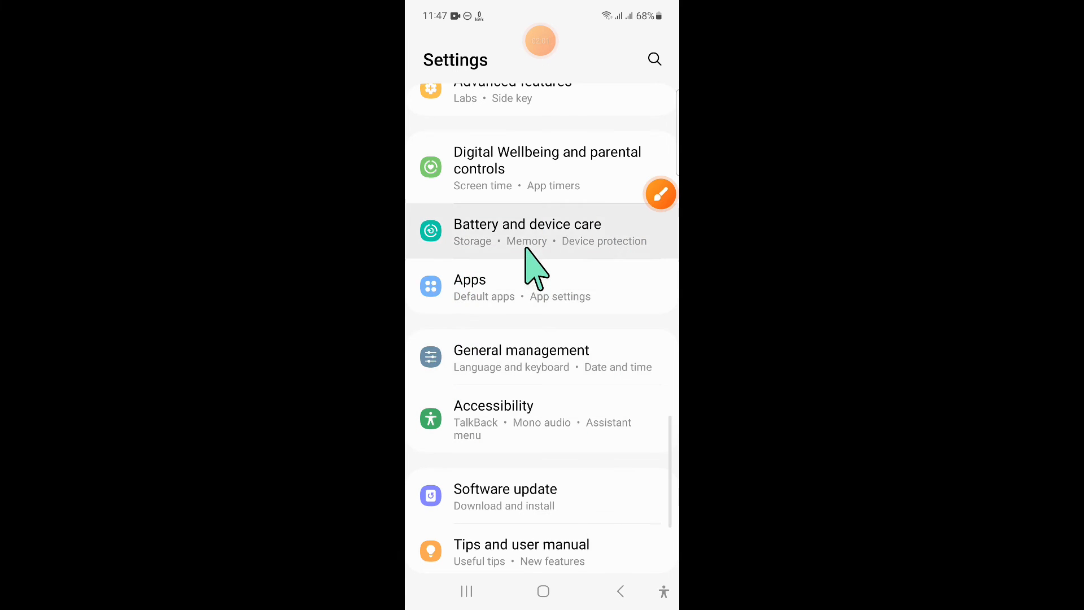
pyautogui.click(527, 232)
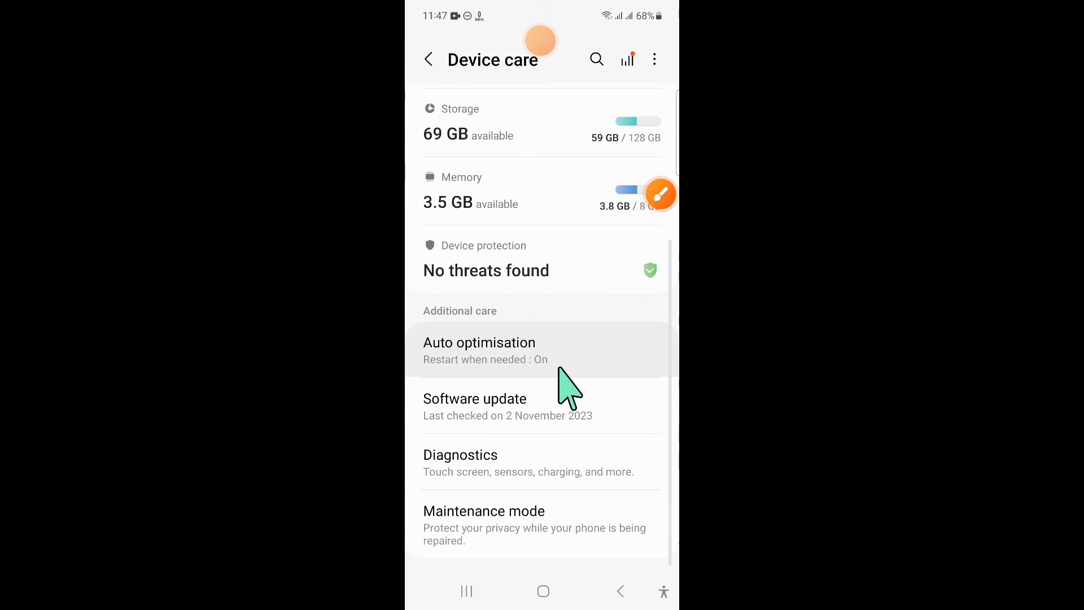
pyautogui.click(660, 194)
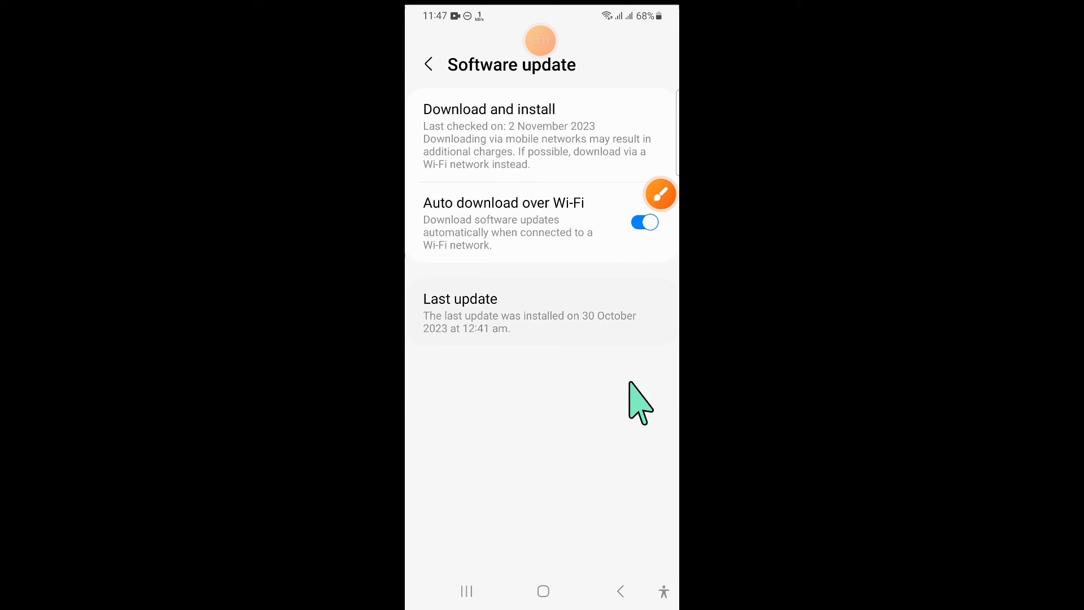
# Start a software update check with Download and install.
pyautogui.click(659, 193)
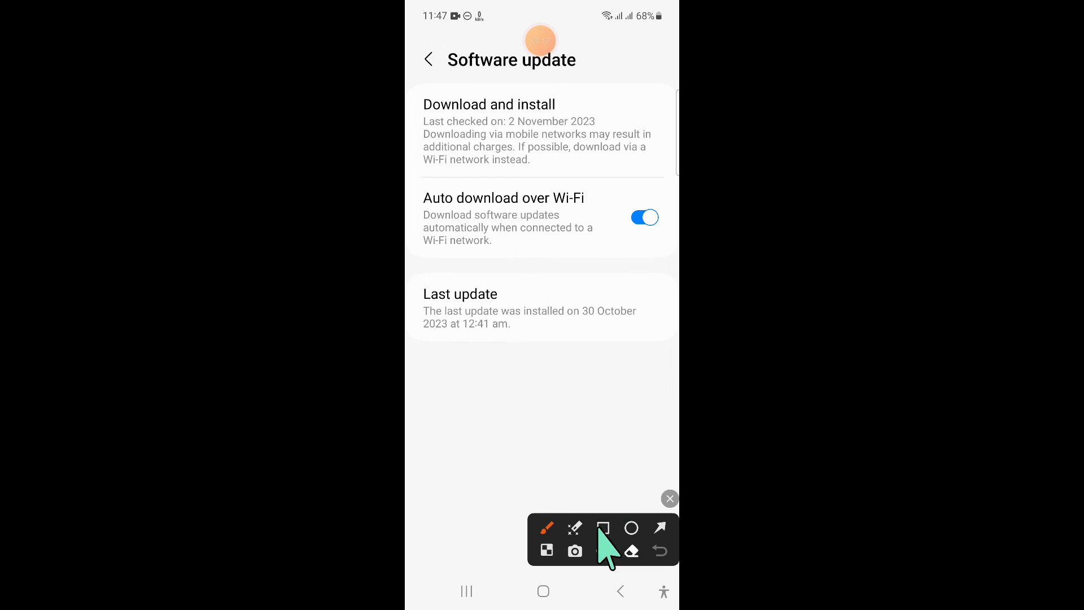
pyautogui.click(603, 527)
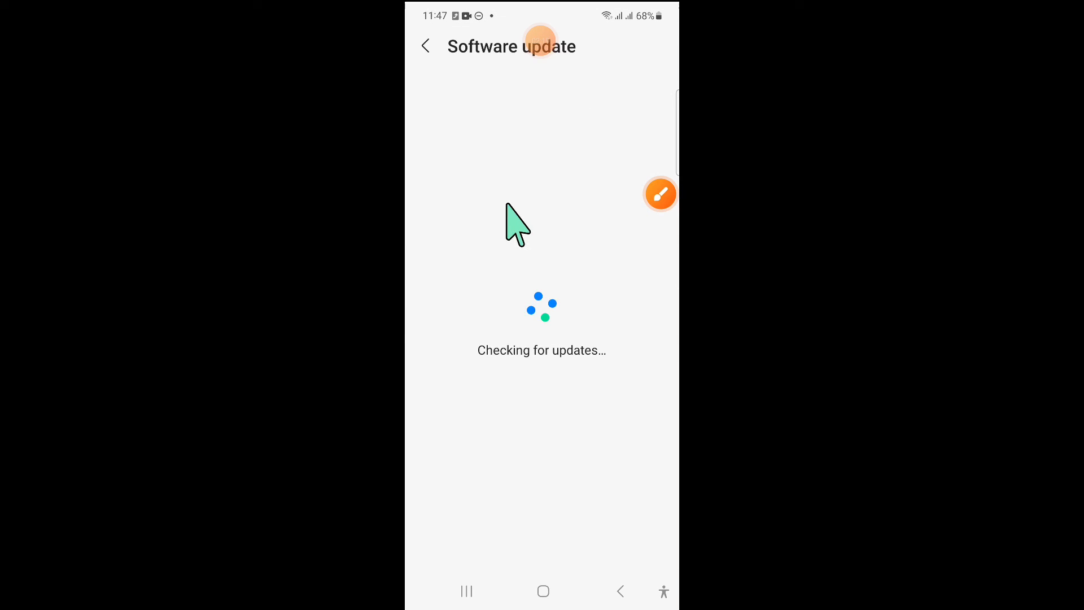
pyautogui.moveTo(550, 338)
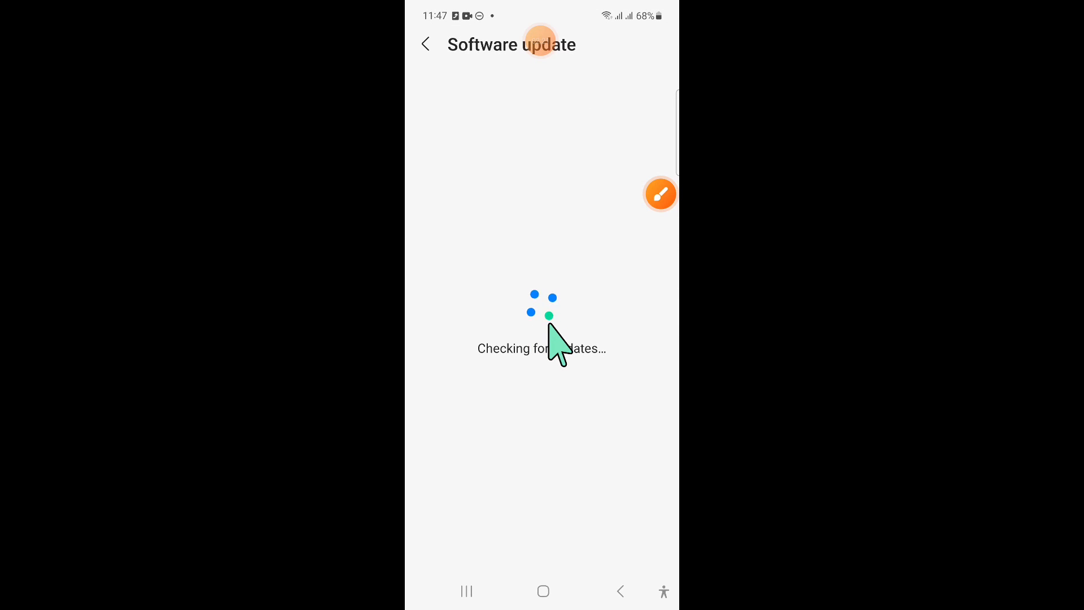